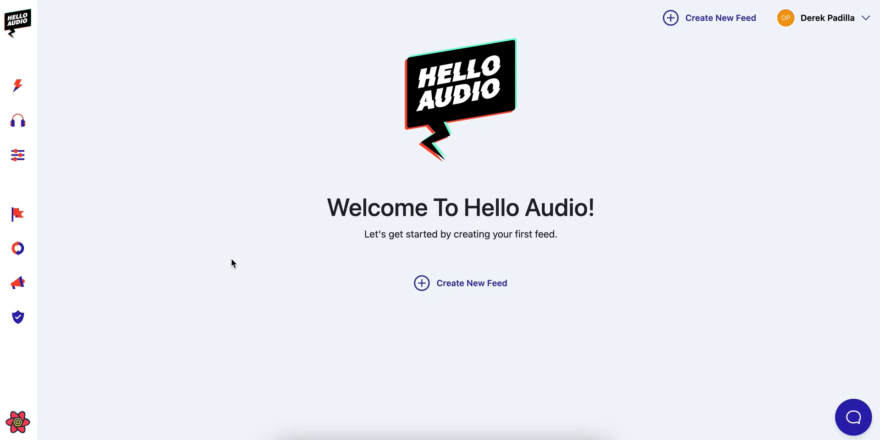
{"action": "mouse_move", "coordinate": [219, 258]}
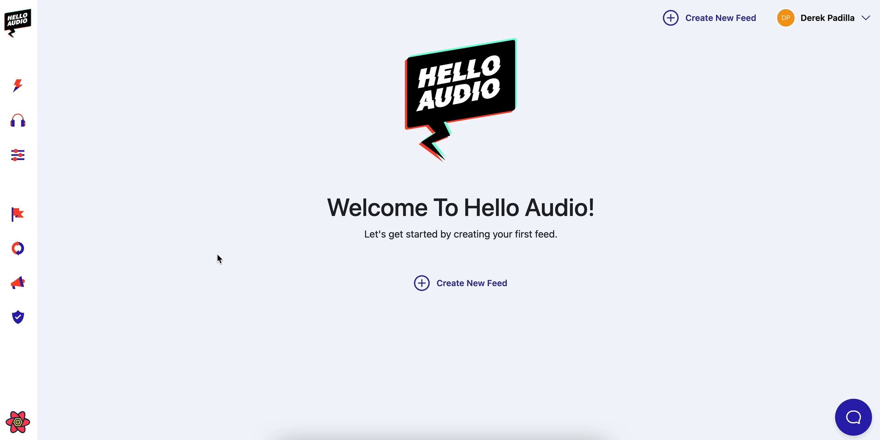
{"action": "mouse_move", "coordinate": [478, 171]}
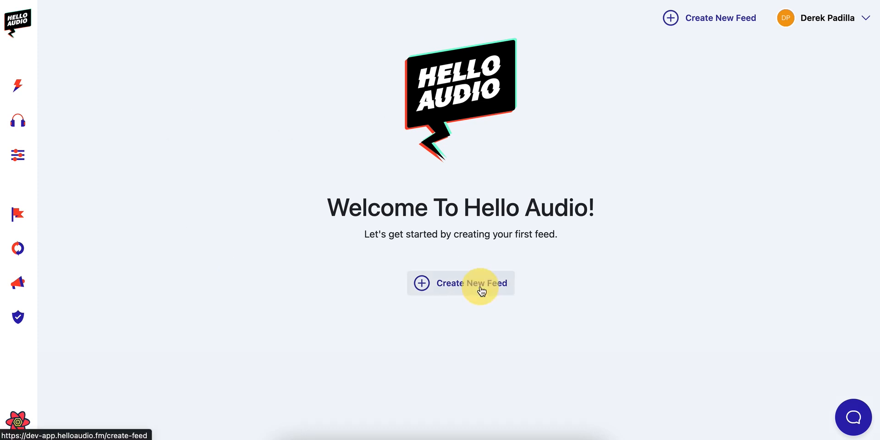
Start a new feed to reach the private-or-public feed choice.
{"action": "left_click", "coordinate": [460, 283]}
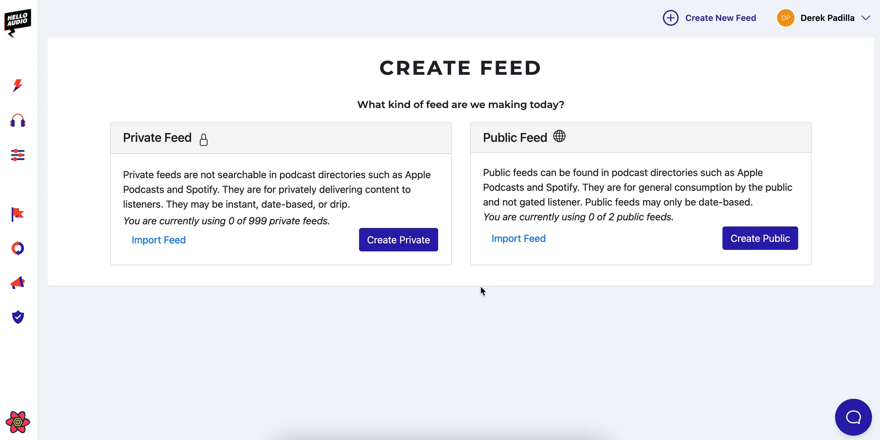
{"action": "mouse_move", "coordinate": [467, 292]}
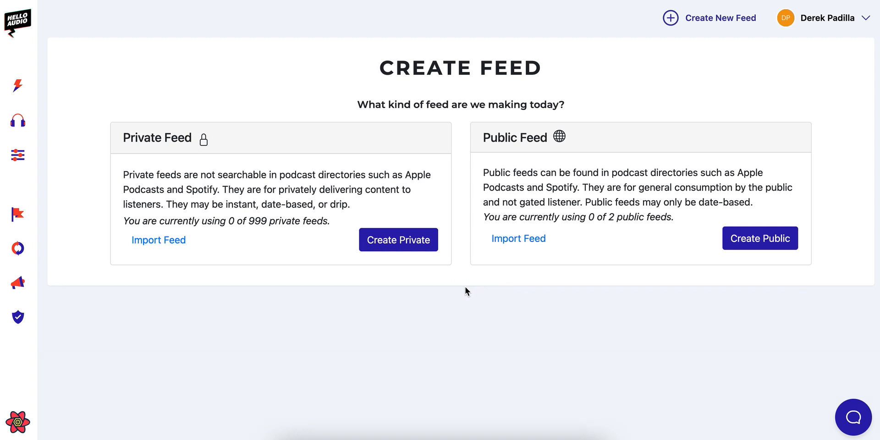
{"action": "mouse_move", "coordinate": [505, 181]}
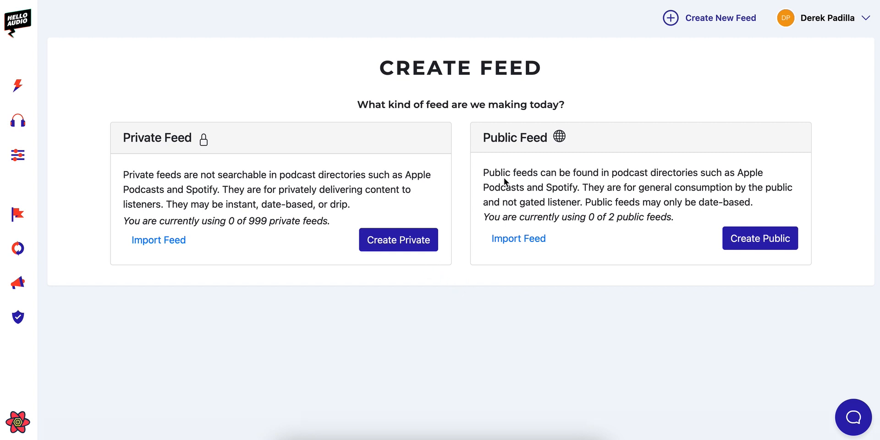
{"action": "mouse_move", "coordinate": [441, 124]}
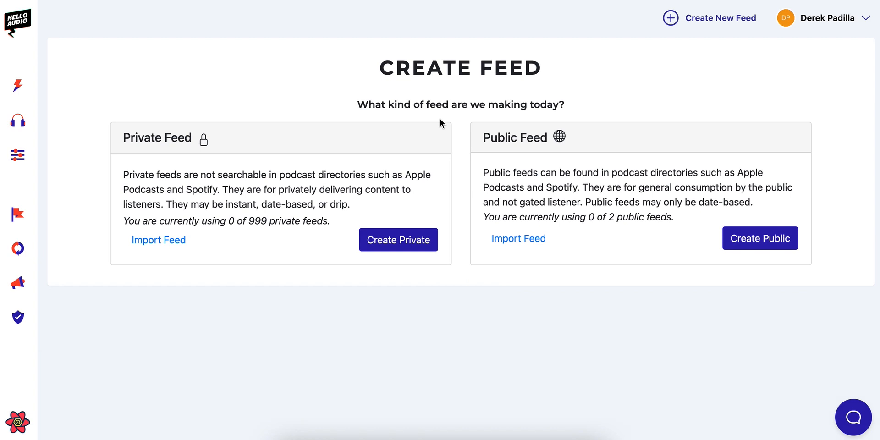
{"action": "mouse_move", "coordinate": [453, 127]}
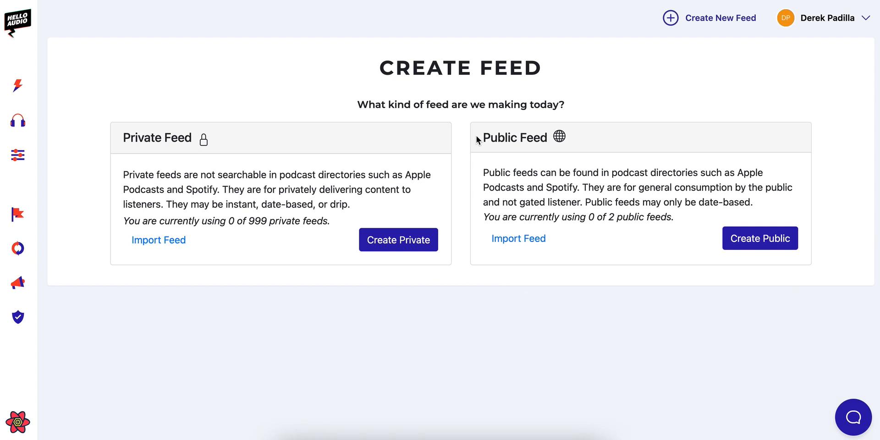
{"action": "mouse_move", "coordinate": [126, 136]}
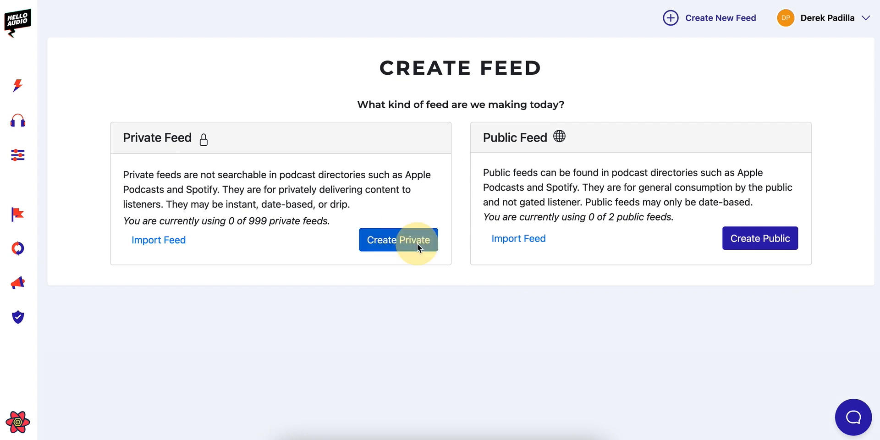
Choose a private feed and enter the title 'Audio Lead Magnet'.
{"action": "left_click", "coordinate": [398, 240]}
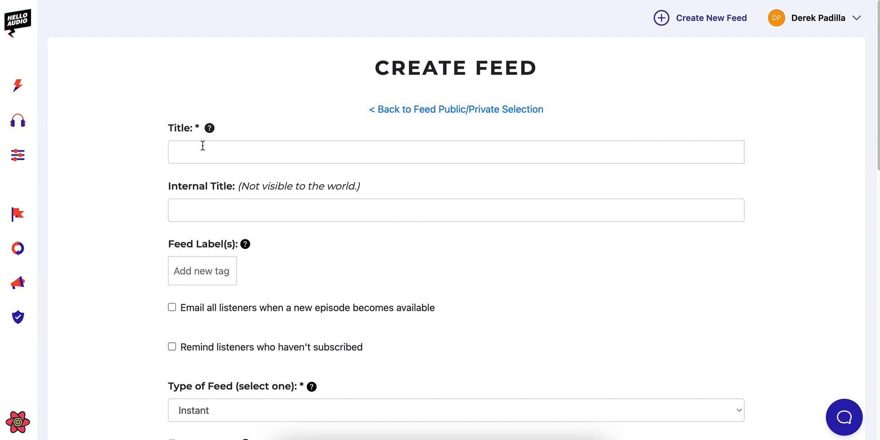
{"action": "left_click", "coordinate": [456, 152]}
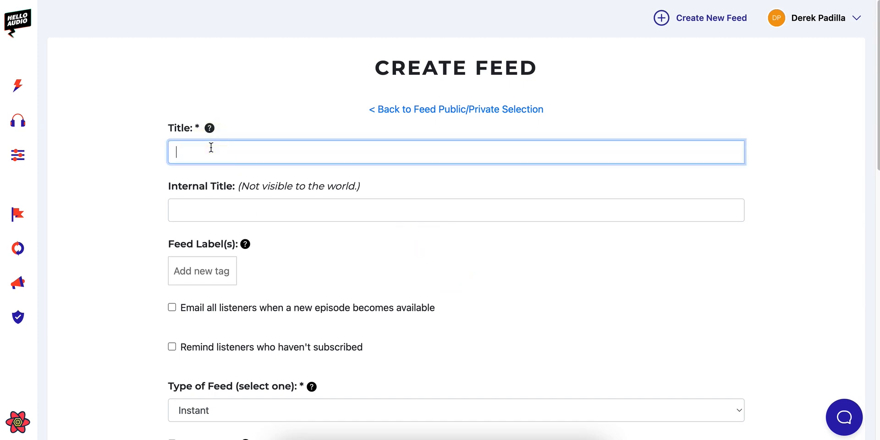
{"action": "type", "text": "Audio Lead Magnet"}
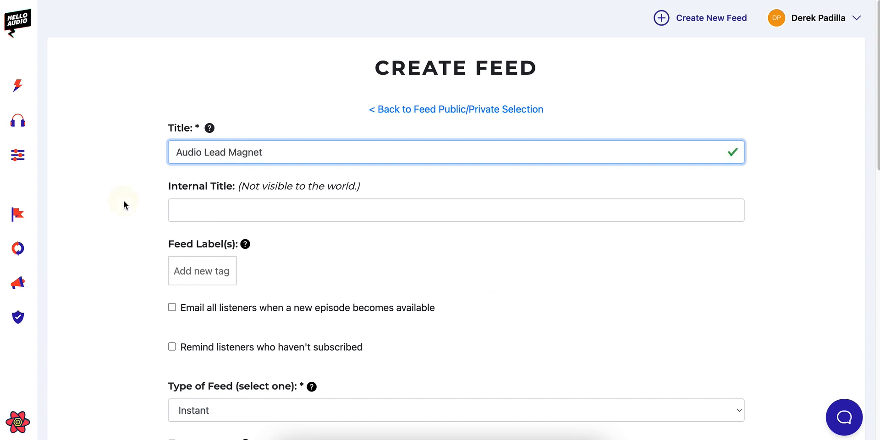
{"action": "scroll", "scroll_direction": "down", "scroll_amount": 3}
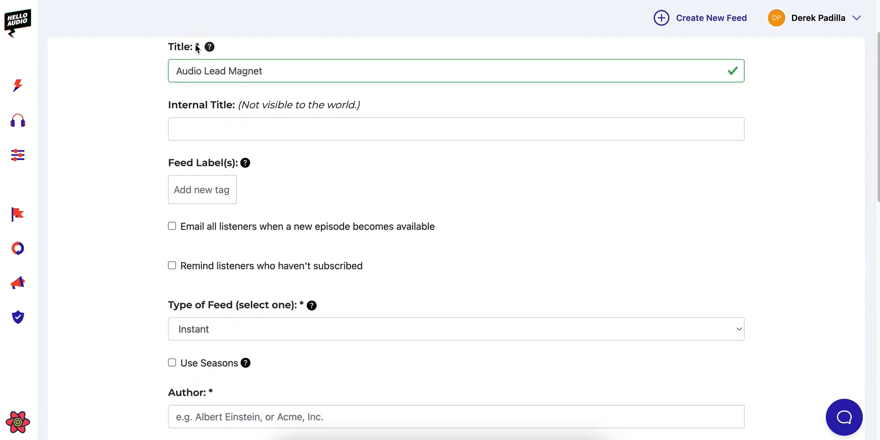
{"action": "scroll", "scroll_direction": "down", "scroll_amount": 3}
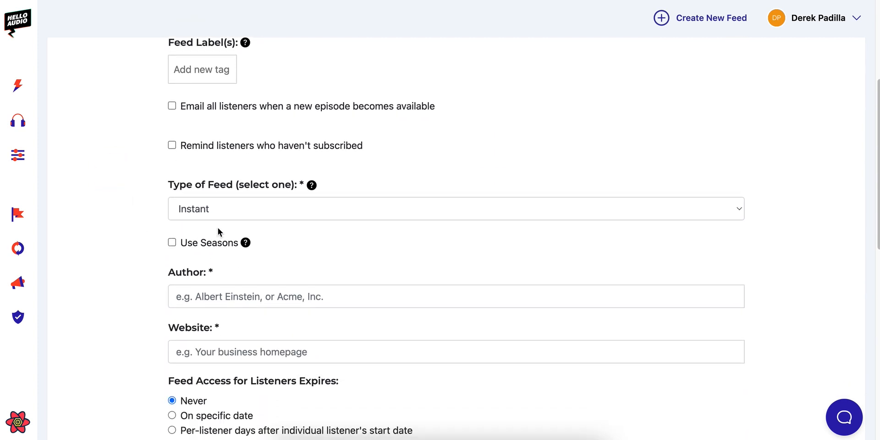
{"action": "left_click", "coordinate": [456, 209]}
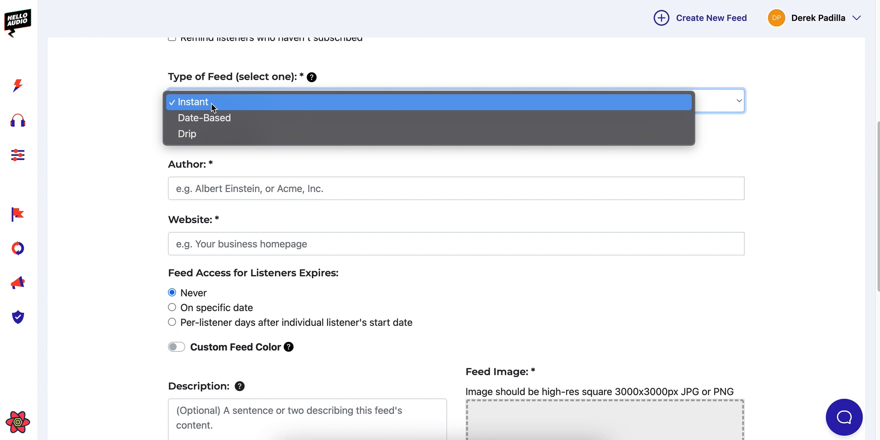
{"action": "mouse_move", "coordinate": [135, 117]}
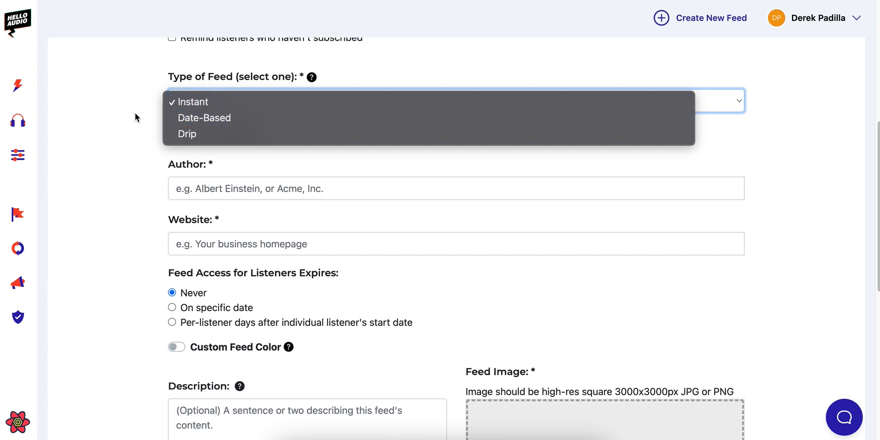
{"action": "left_click", "coordinate": [192, 102]}
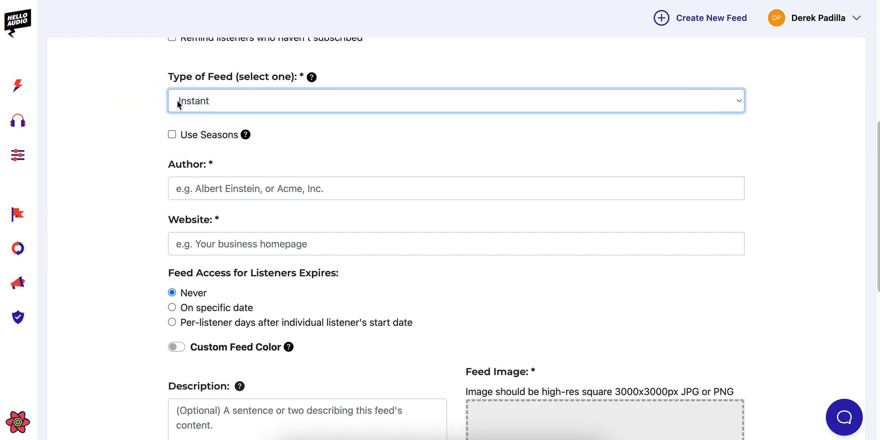
{"action": "left_click", "coordinate": [455, 101]}
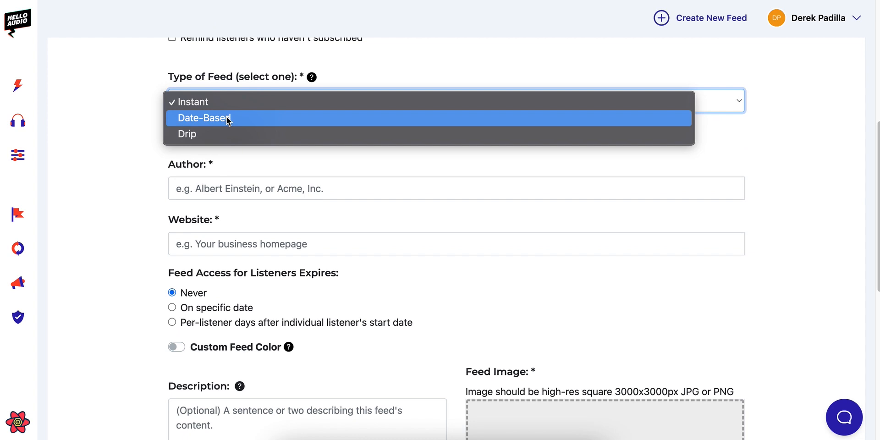
{"action": "mouse_move", "coordinate": [229, 135]}
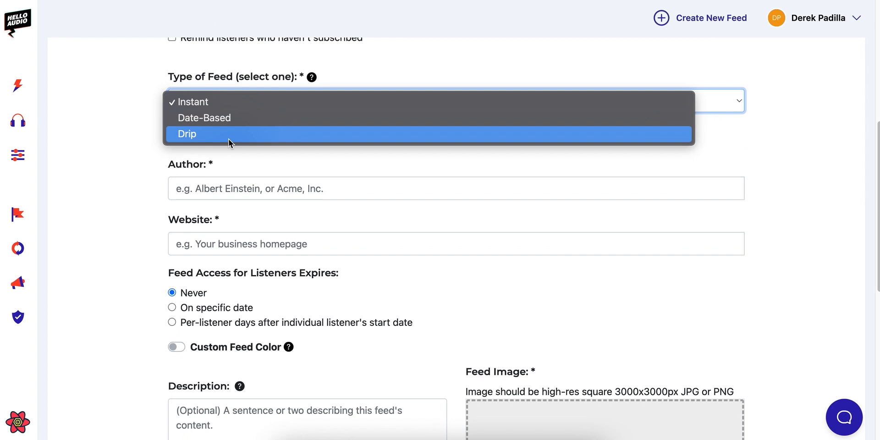
{"action": "mouse_move", "coordinate": [188, 138]}
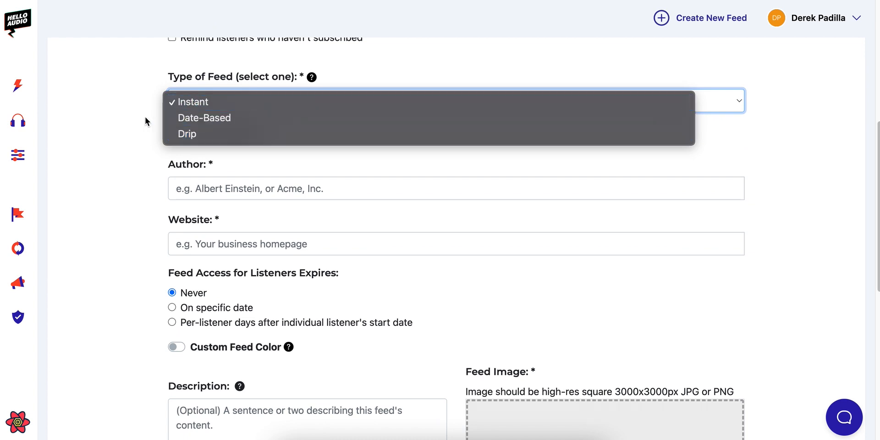
{"action": "left_click", "coordinate": [192, 102]}
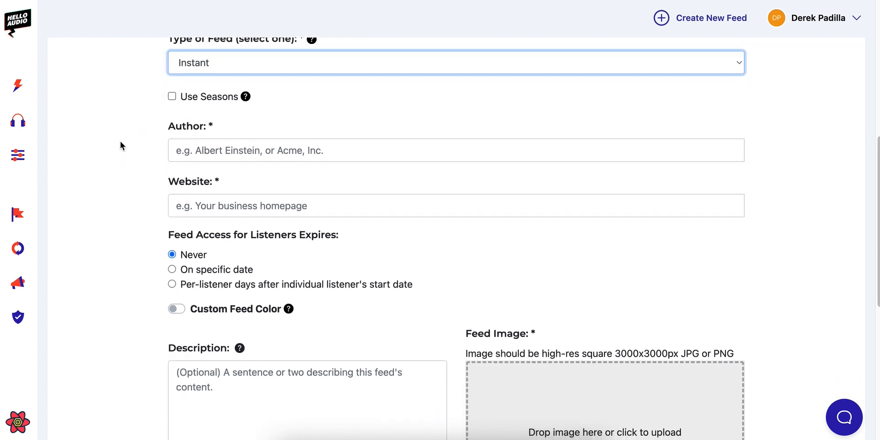
Enter author 'Derek Padilla' and website helloaudio.fm in the feed form.
{"action": "left_click", "coordinate": [455, 145]}
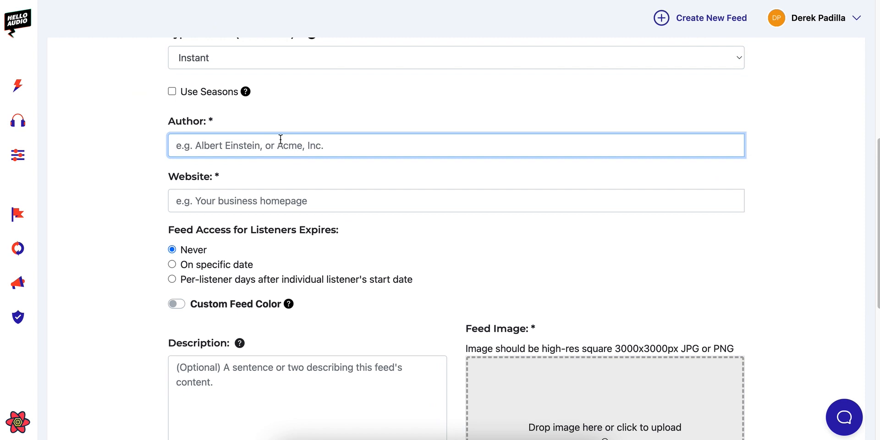
{"action": "type", "text": "Derek Padilla"}
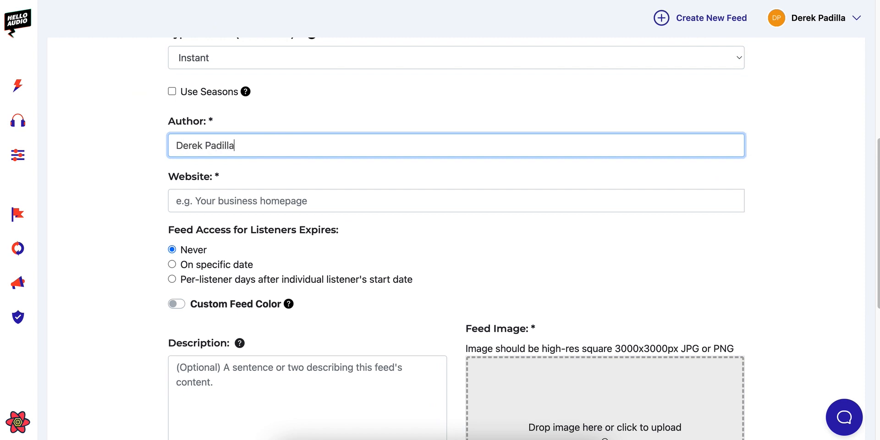
{"action": "scroll", "scroll_direction": "down", "scroll_amount": 3}
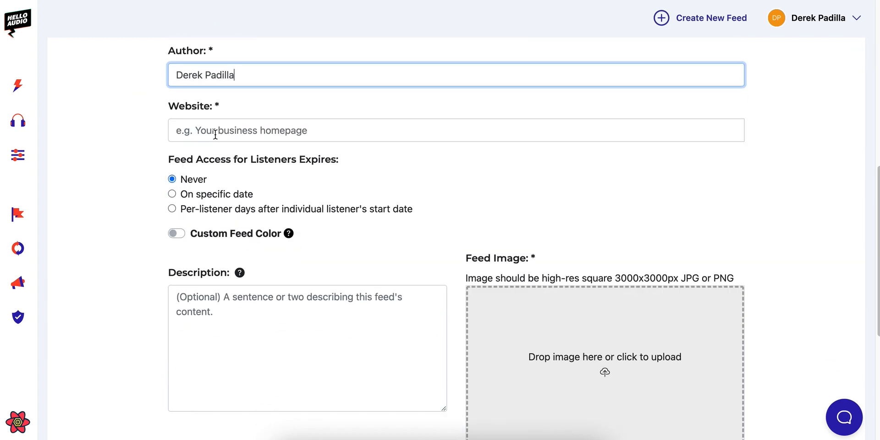
{"action": "type", "text": "helloaudio.fm"}
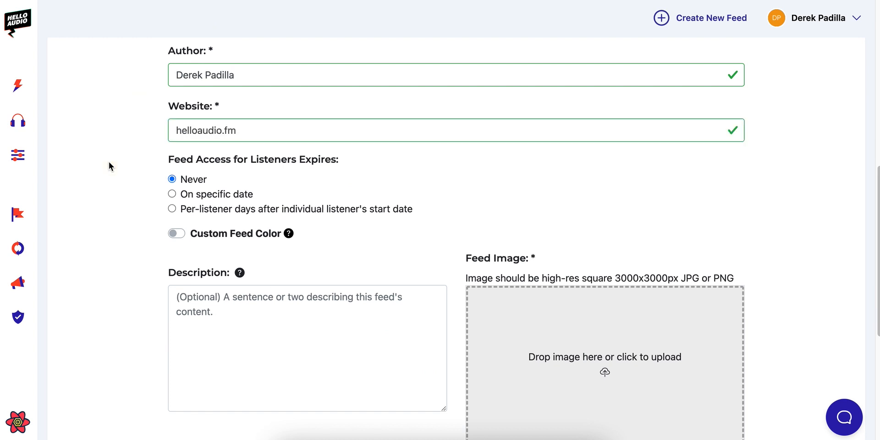
{"action": "mouse_move", "coordinate": [140, 167]}
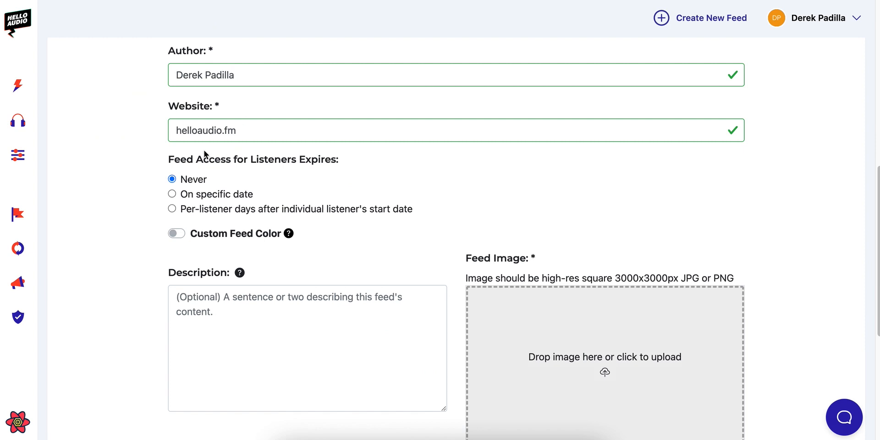
Add the DISCO collage as the feed image and save the private feed.
{"action": "scroll", "scroll_direction": "down", "scroll_amount": 3}
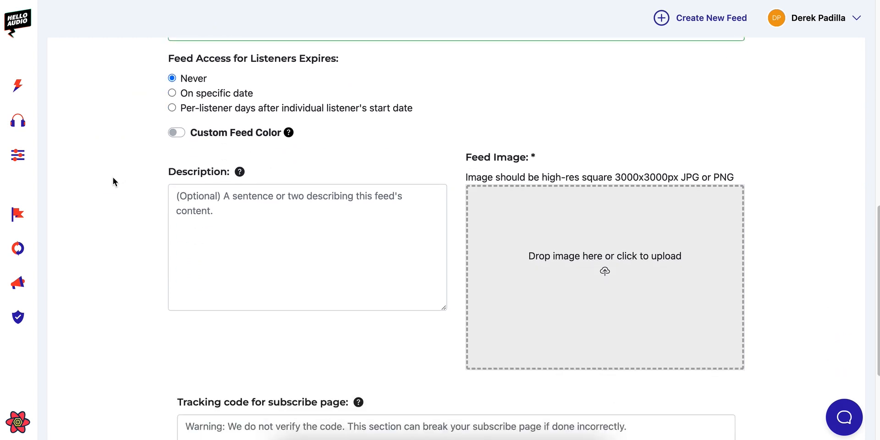
{"action": "scroll", "scroll_direction": "down", "scroll_amount": 3}
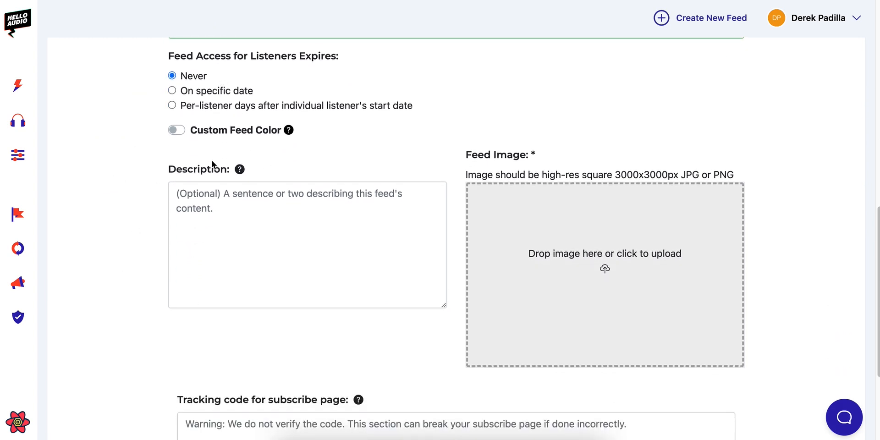
{"action": "mouse_move", "coordinate": [542, 200]}
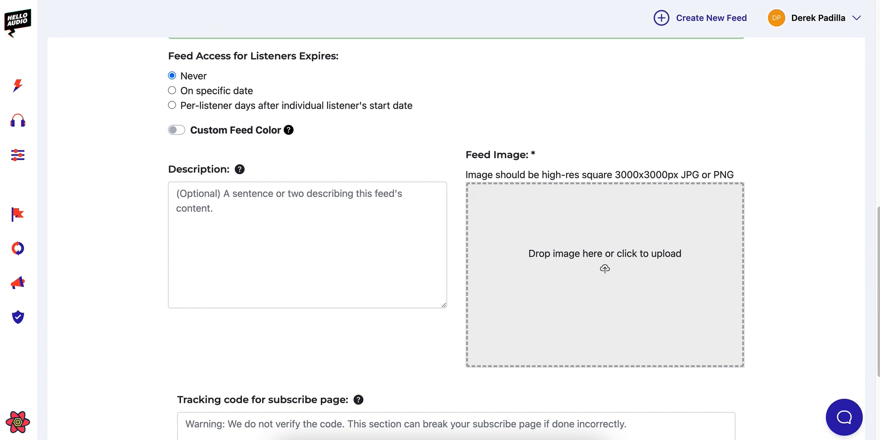
{"action": "mouse_move", "coordinate": [580, 283]}
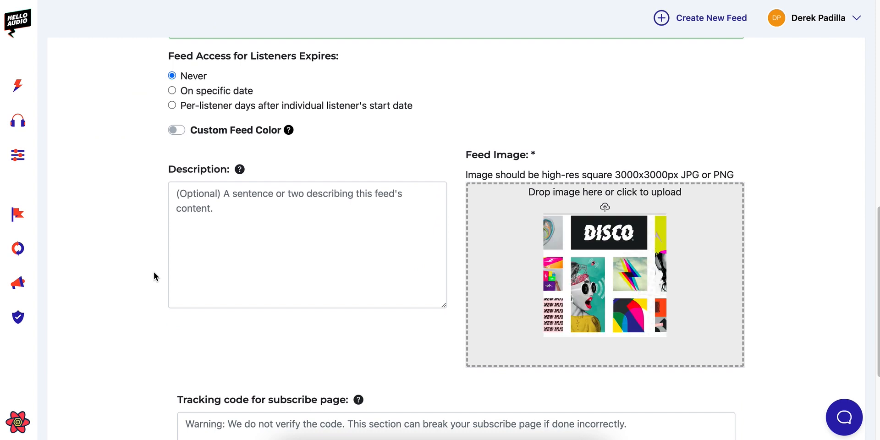
{"action": "scroll", "scroll_direction": "down", "scroll_amount": 3}
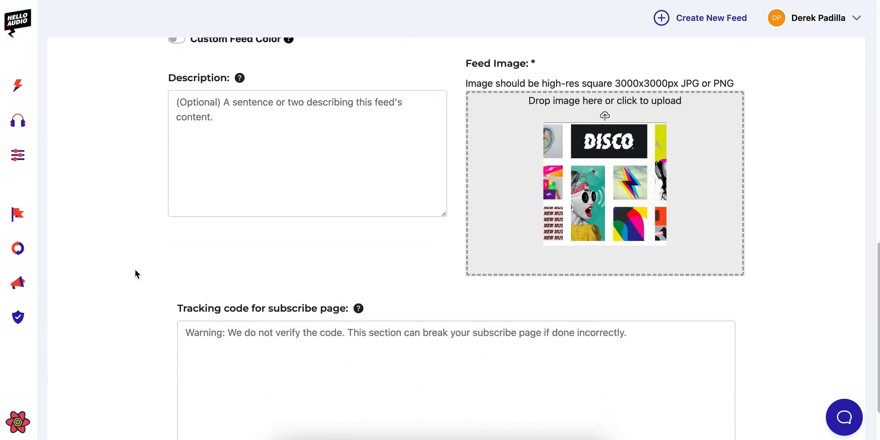
{"action": "scroll", "scroll_direction": "down", "scroll_amount": 3}
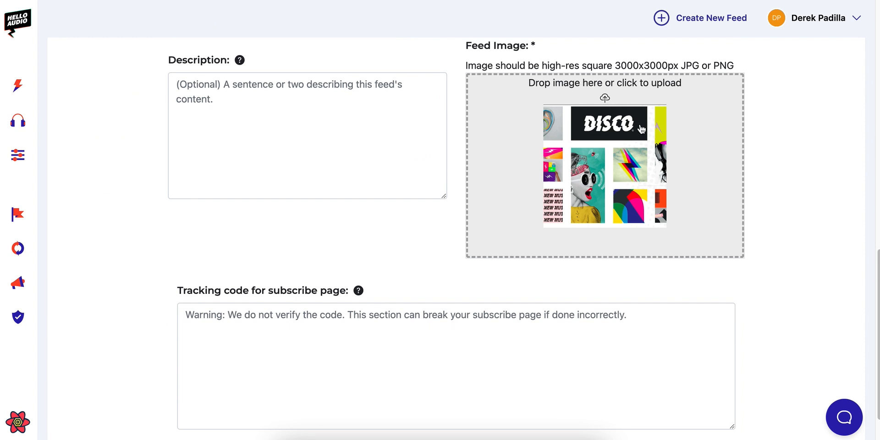
{"action": "scroll", "scroll_direction": "down", "scroll_amount": 3}
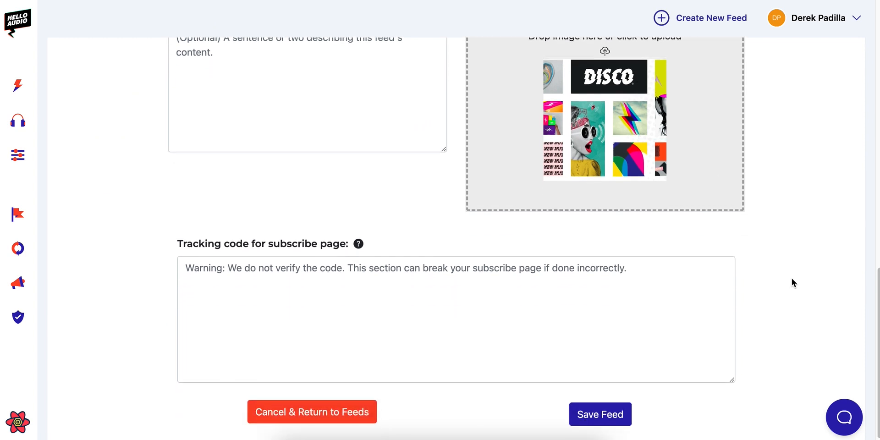
{"action": "left_click", "coordinate": [600, 414]}
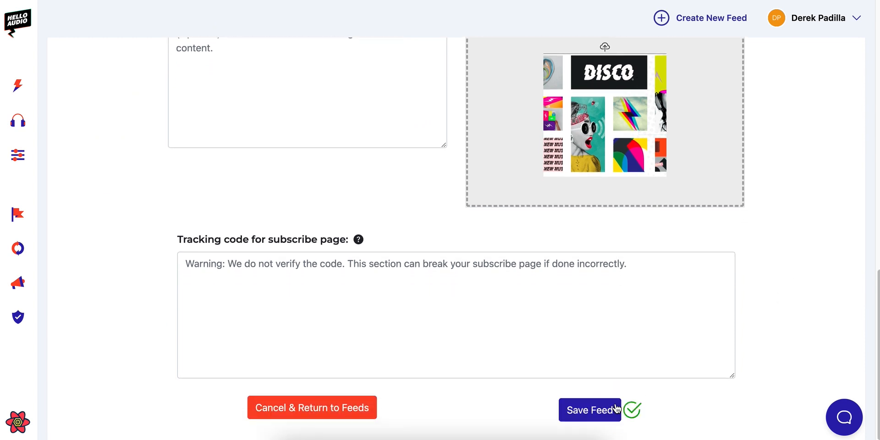
Dismiss the save confirmation and scroll down to the Episodes upload area.
{"action": "left_click", "coordinate": [590, 410]}
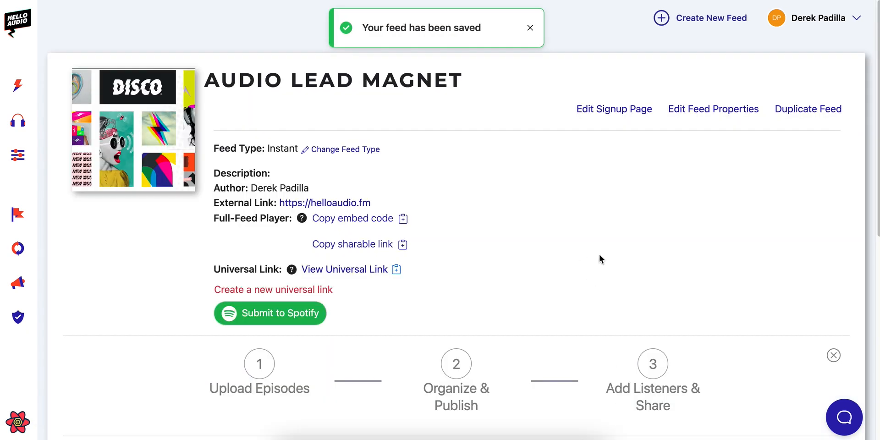
{"action": "scroll", "scroll_direction": "down", "scroll_amount": 3}
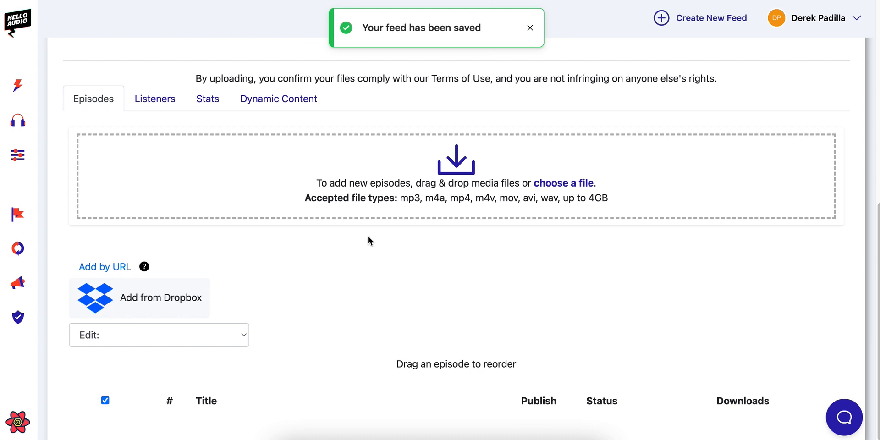
{"action": "mouse_move", "coordinate": [357, 253]}
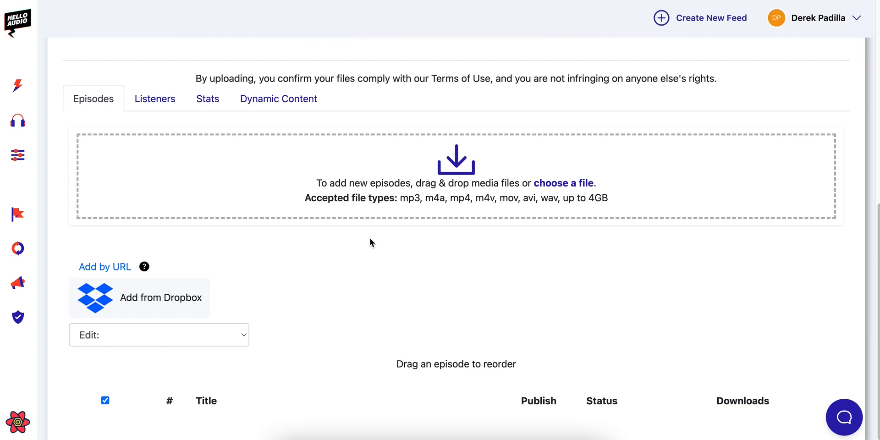
Upload the five mp3 episodes and move First.mp3 to the top of the order.
{"action": "left_click_drag", "start_coordinate": [370, 243], "coordinate": [348, 185]}
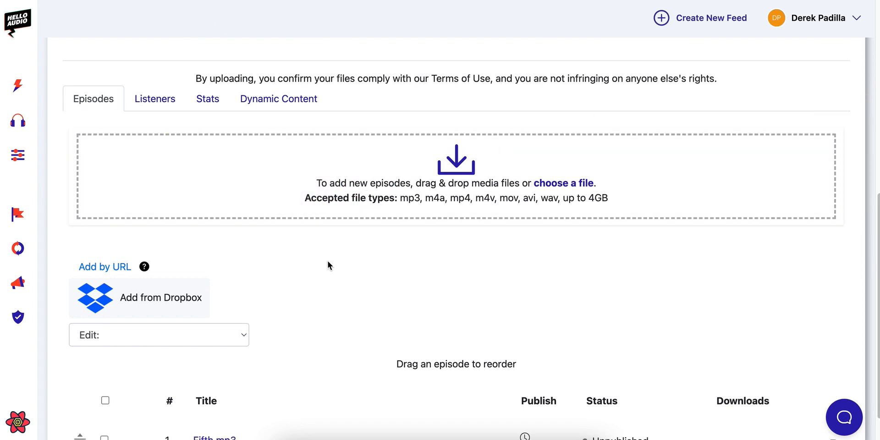
{"action": "scroll", "scroll_direction": "down", "scroll_amount": 3}
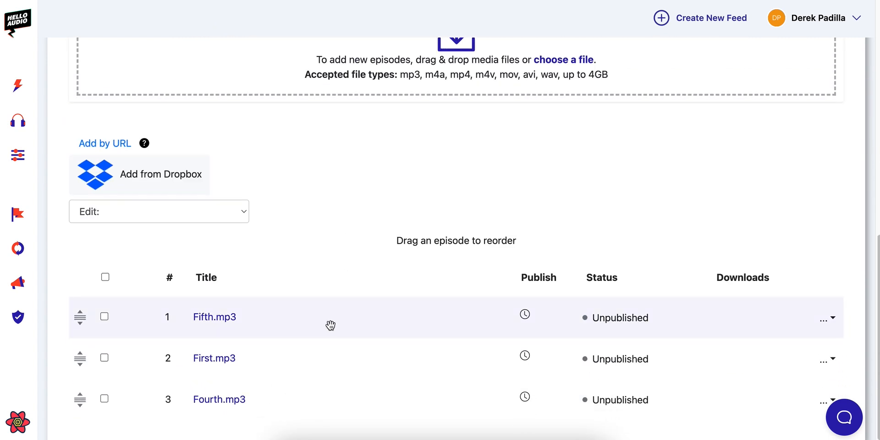
{"action": "scroll", "scroll_direction": "down", "scroll_amount": 3}
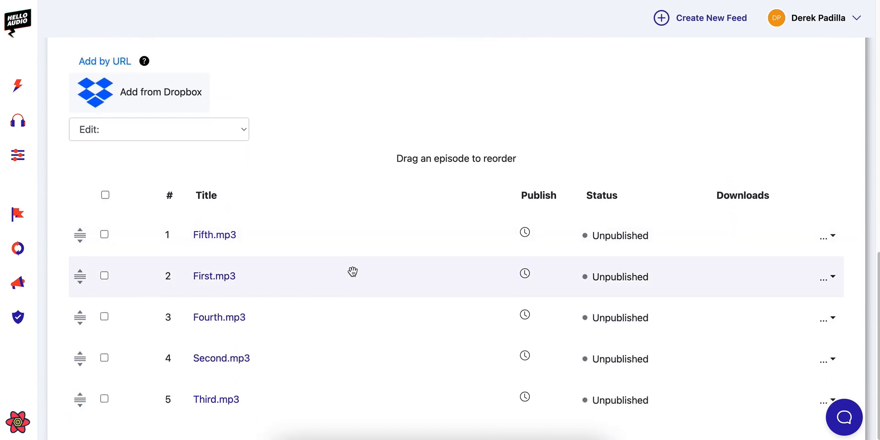
{"action": "mouse_move", "coordinate": [349, 130]}
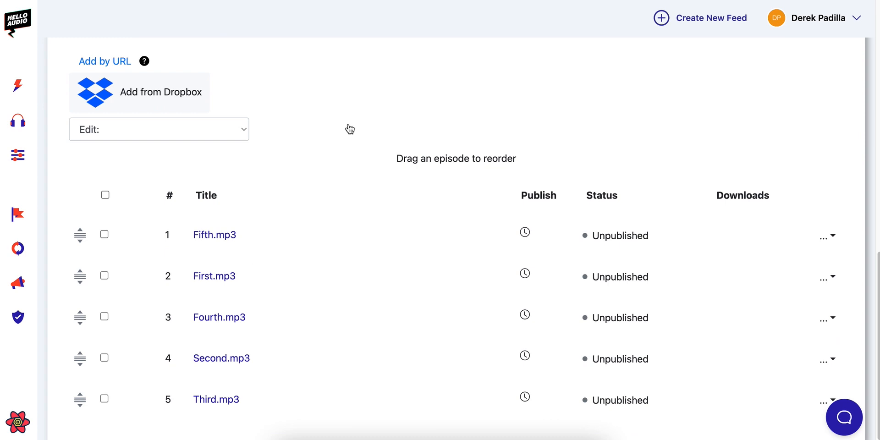
{"action": "mouse_move", "coordinate": [327, 274]}
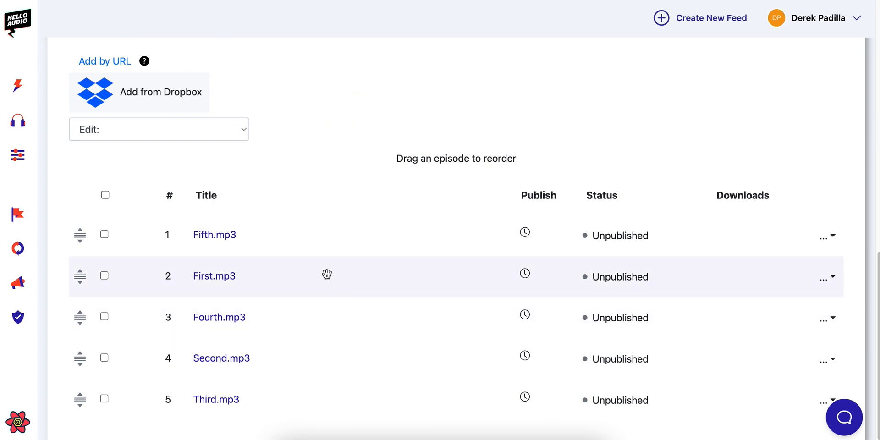
{"action": "mouse_move", "coordinate": [257, 341]}
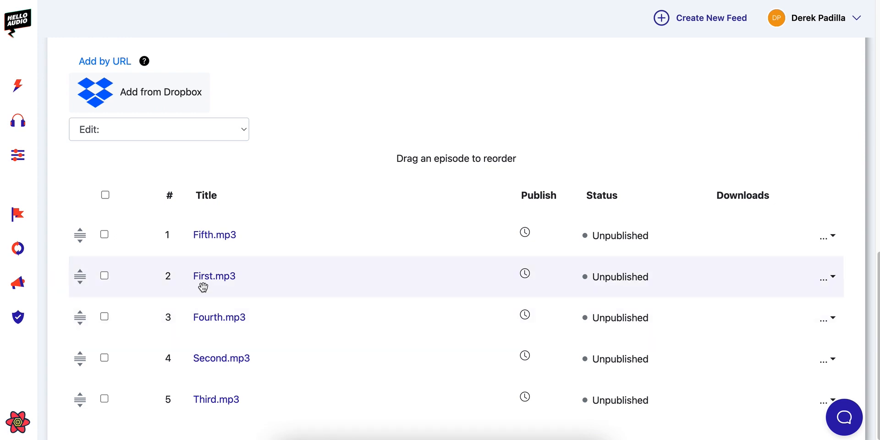
{"action": "left_click_drag", "start_coordinate": [203, 276], "coordinate": [282, 234]}
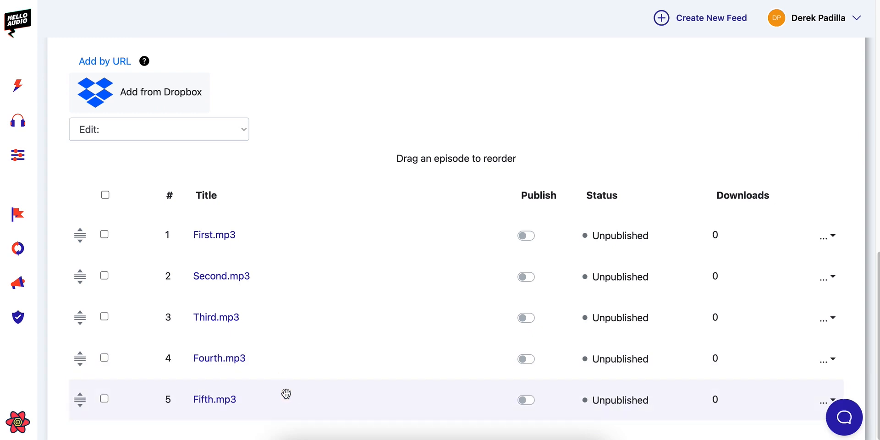
{"action": "mouse_move", "coordinate": [322, 244]}
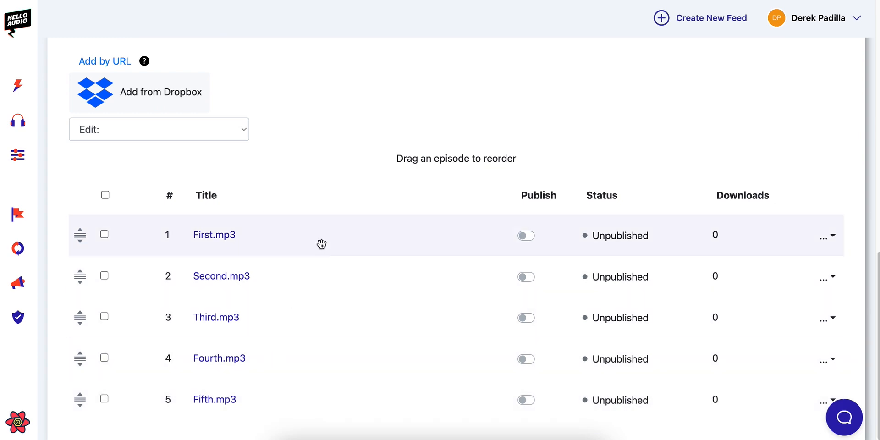
{"action": "mouse_move", "coordinate": [253, 233]}
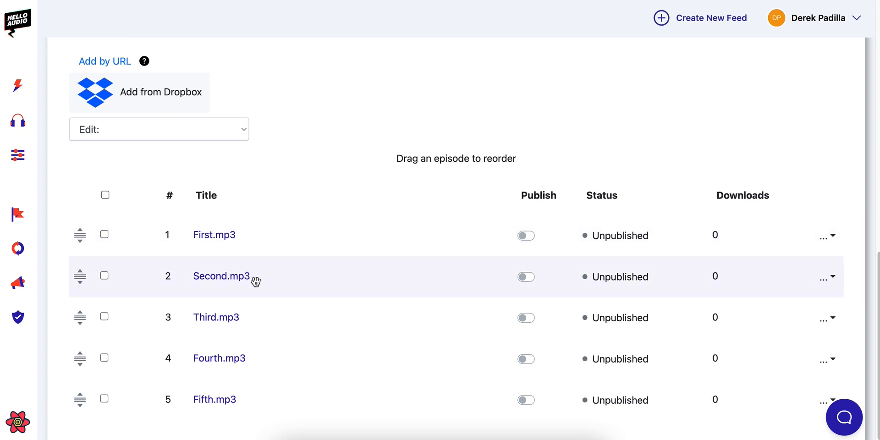
{"action": "mouse_move", "coordinate": [381, 247]}
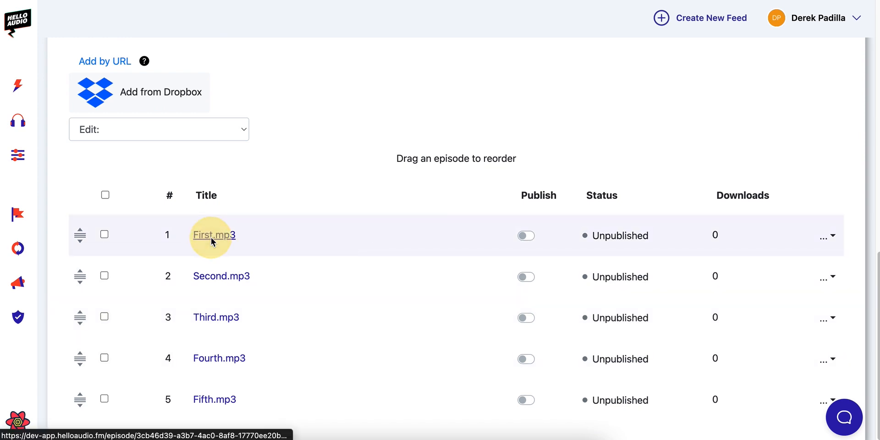
Open the First.mp3 episode and change its title to 'First'.
{"action": "left_click", "coordinate": [215, 235]}
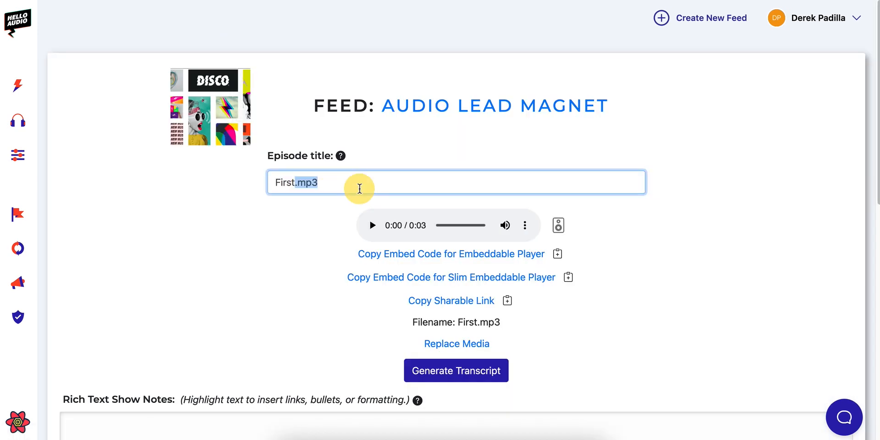
{"action": "scroll", "scroll_direction": "down", "scroll_amount": 3}
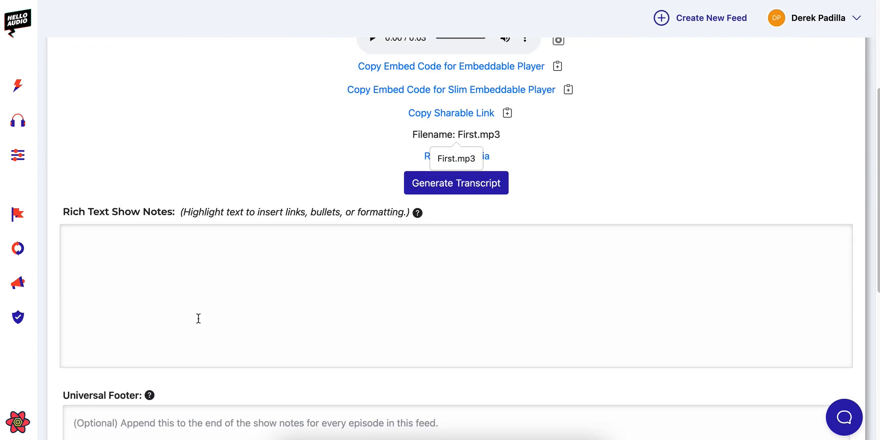
{"action": "scroll", "scroll_direction": "down", "scroll_amount": 3}
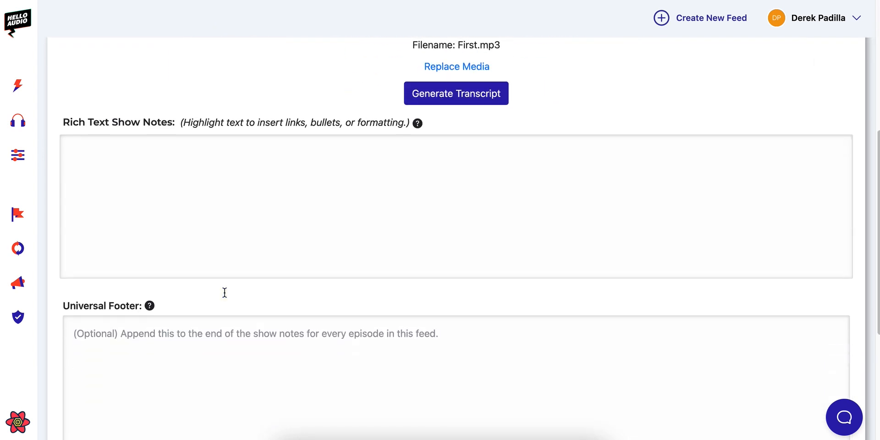
{"action": "mouse_move", "coordinate": [169, 188]}
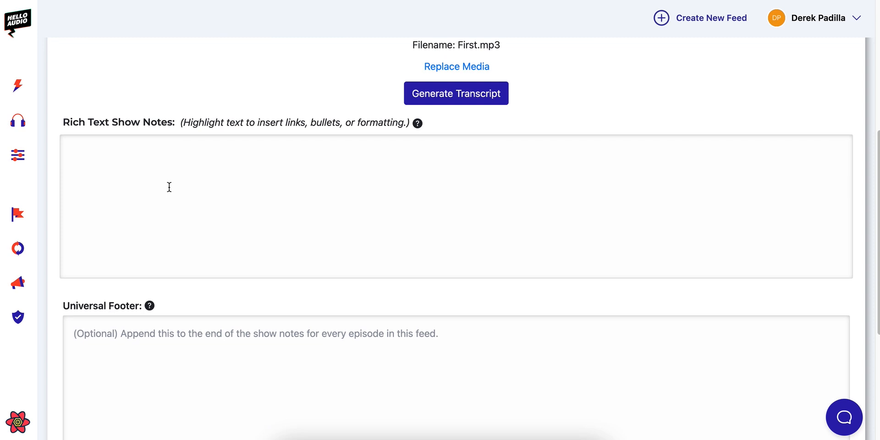
{"action": "mouse_move", "coordinate": [197, 216]}
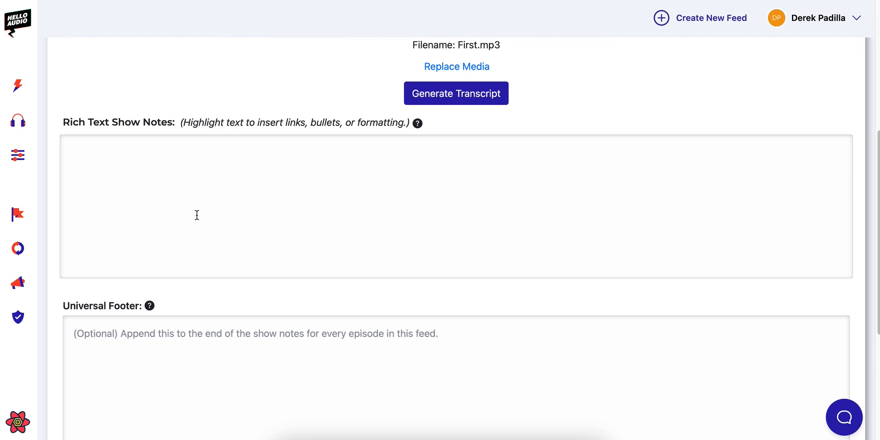
{"action": "scroll", "scroll_direction": "down", "scroll_amount": 3}
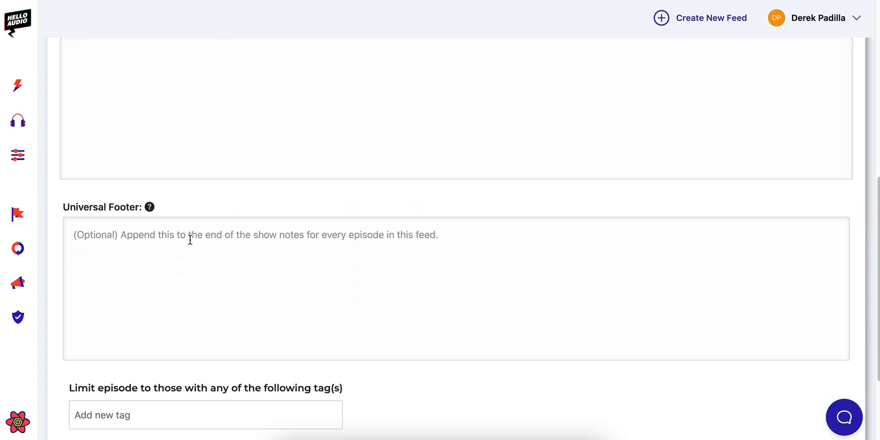
{"action": "scroll", "scroll_direction": "up", "scroll_amount": 3}
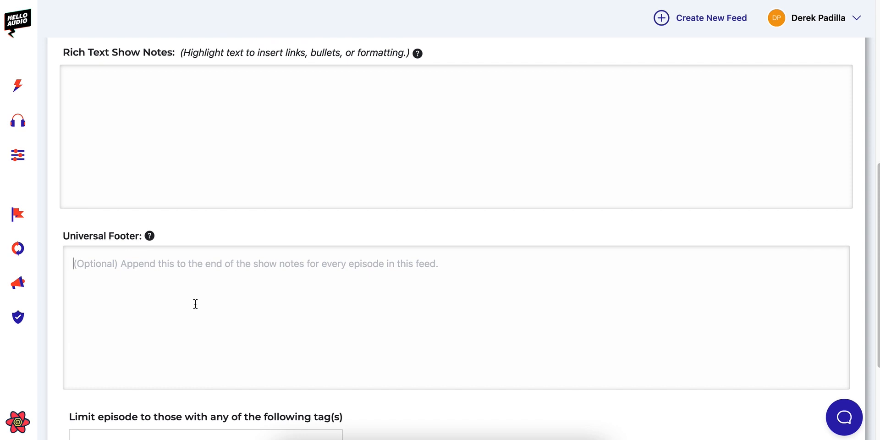
{"action": "mouse_move", "coordinate": [140, 273]}
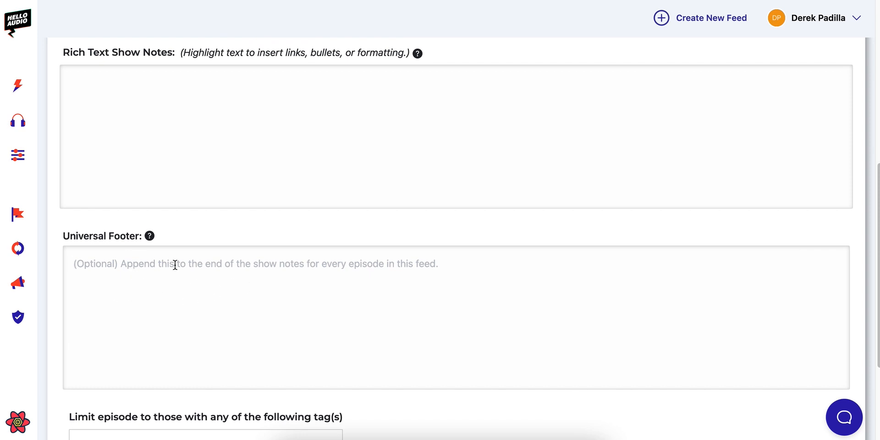
{"action": "mouse_move", "coordinate": [264, 305]}
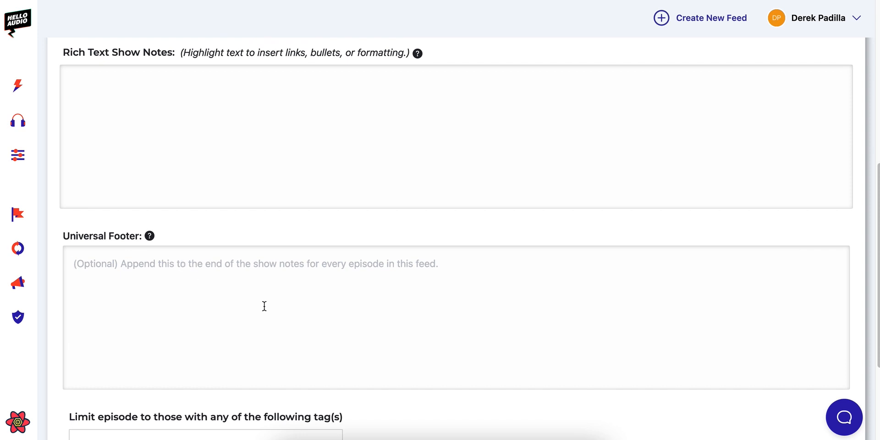
{"action": "scroll", "scroll_direction": "down", "scroll_amount": 3}
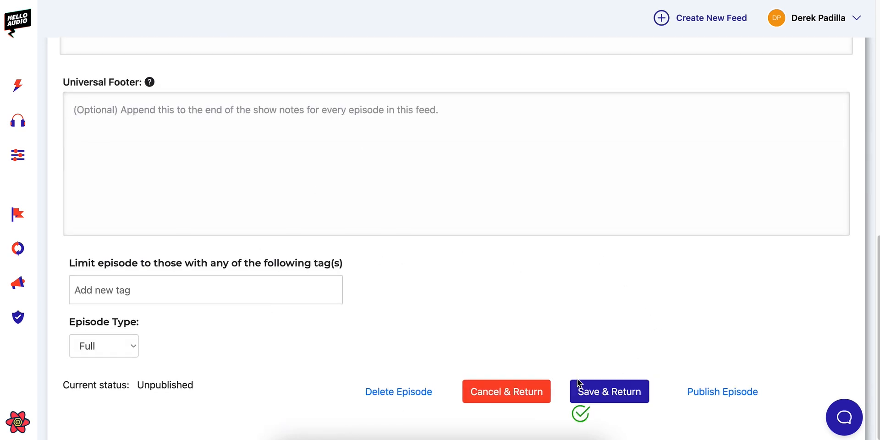
Save the renamed episode and switch on Publish for the First and Fourth episodes.
{"action": "left_click", "coordinate": [609, 392]}
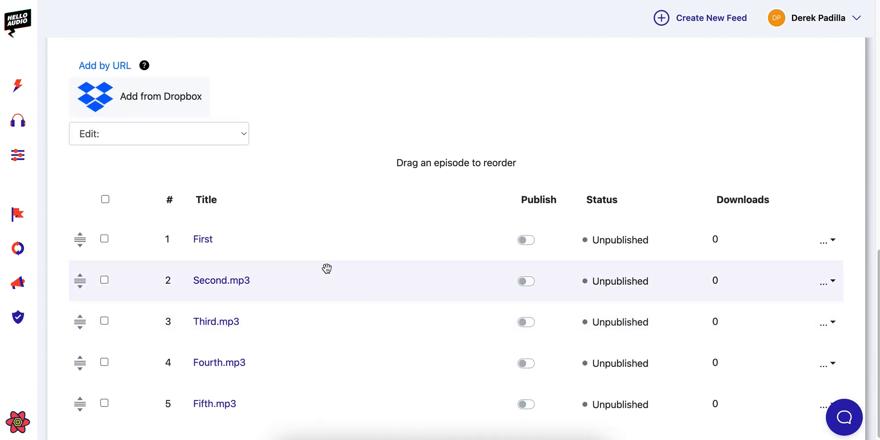
{"action": "left_click", "coordinate": [526, 240]}
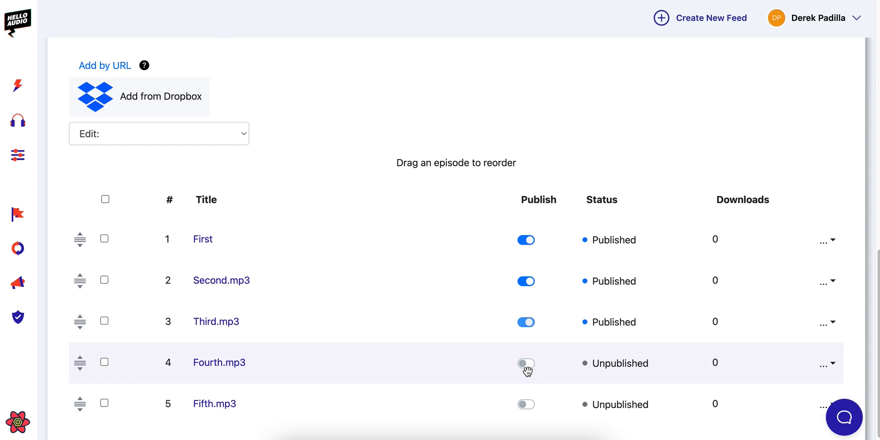
{"action": "left_click", "coordinate": [526, 363]}
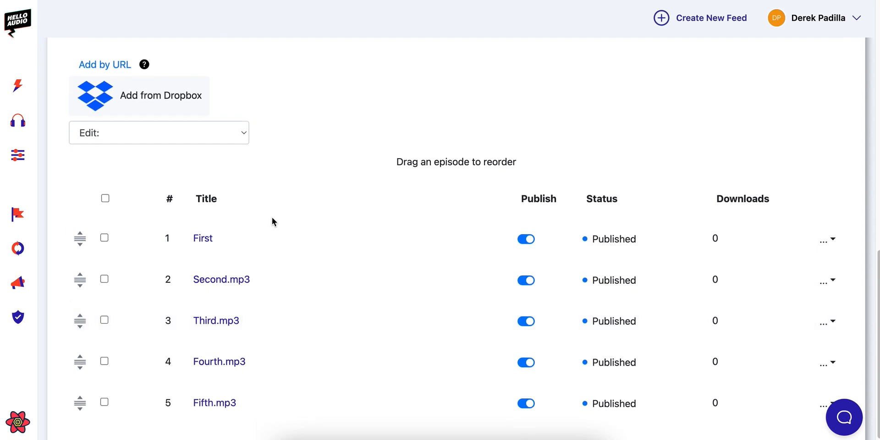
{"action": "mouse_move", "coordinate": [281, 247]}
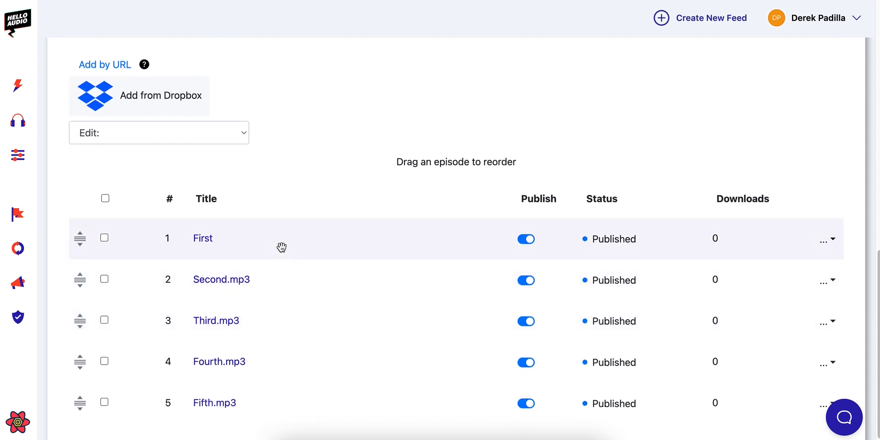
{"action": "mouse_move", "coordinate": [333, 249]}
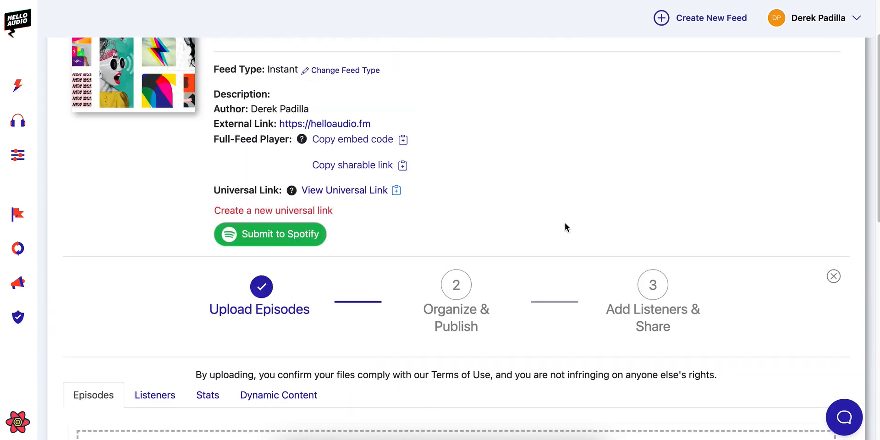
{"action": "scroll", "scroll_direction": "up", "scroll_amount": 3}
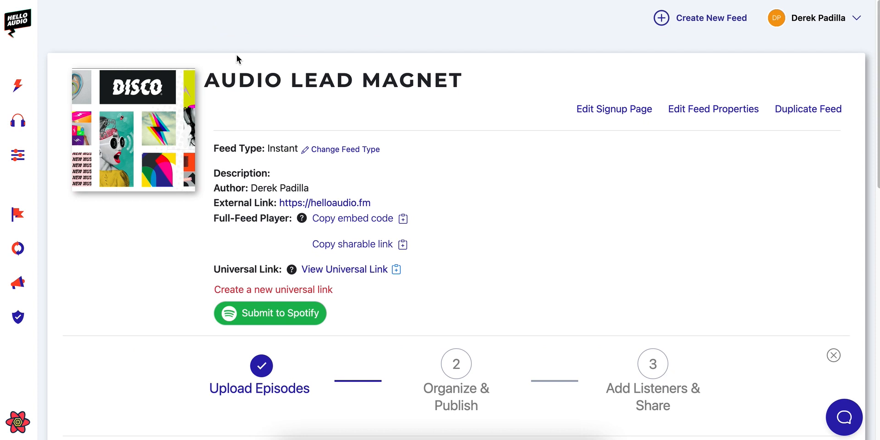
{"action": "mouse_move", "coordinate": [243, 68]}
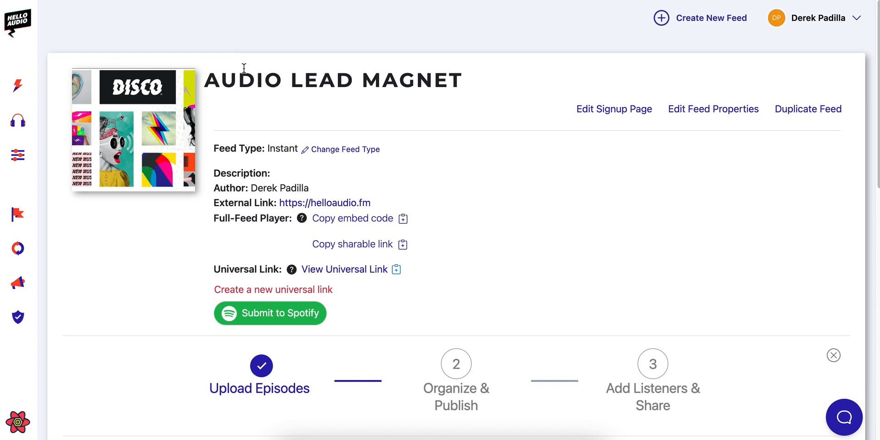
{"action": "mouse_move", "coordinate": [460, 116]}
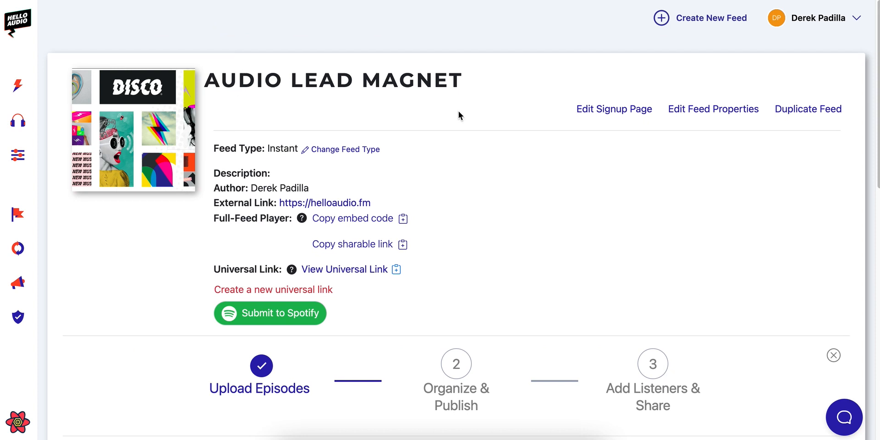